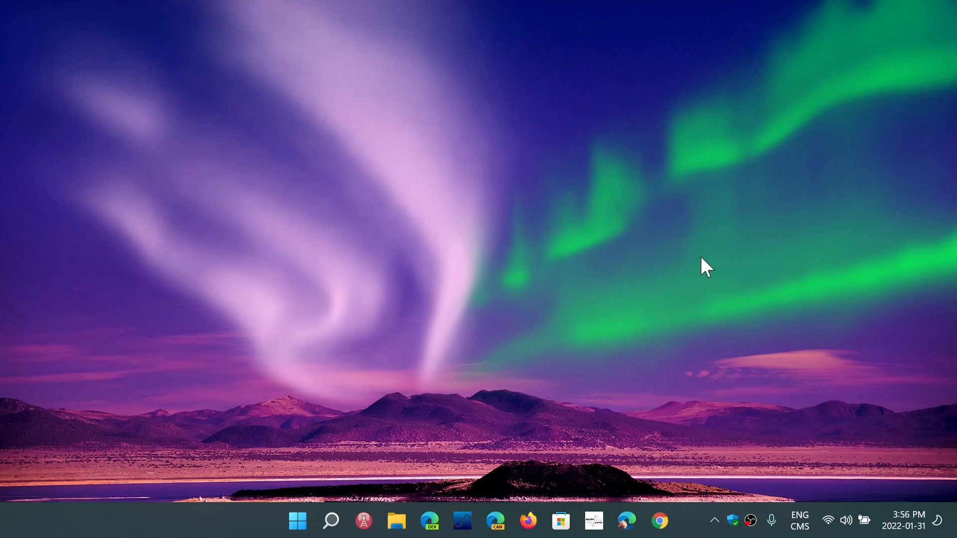
mouse_move(331, 521)
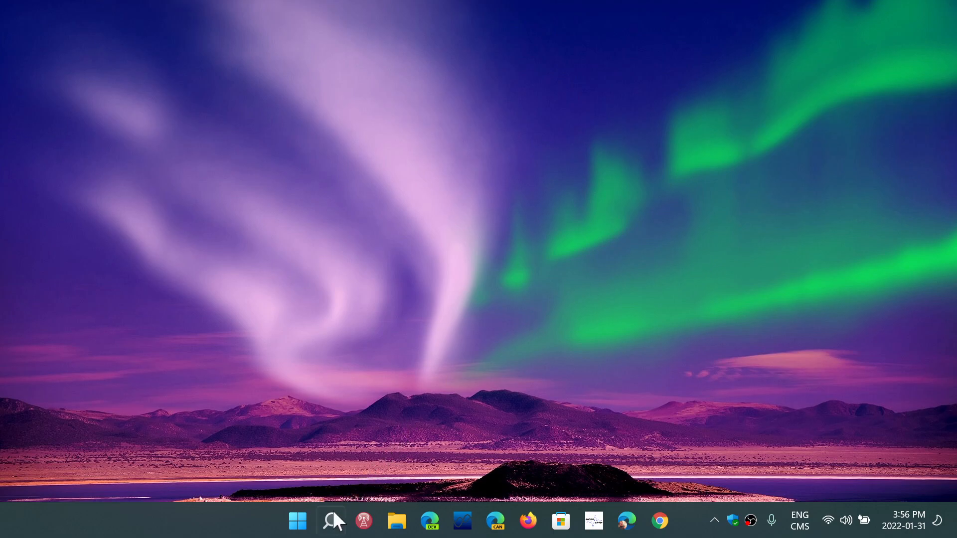
Open the full Windows Search panel and begin typing 't' into the query
left_click(331, 521)
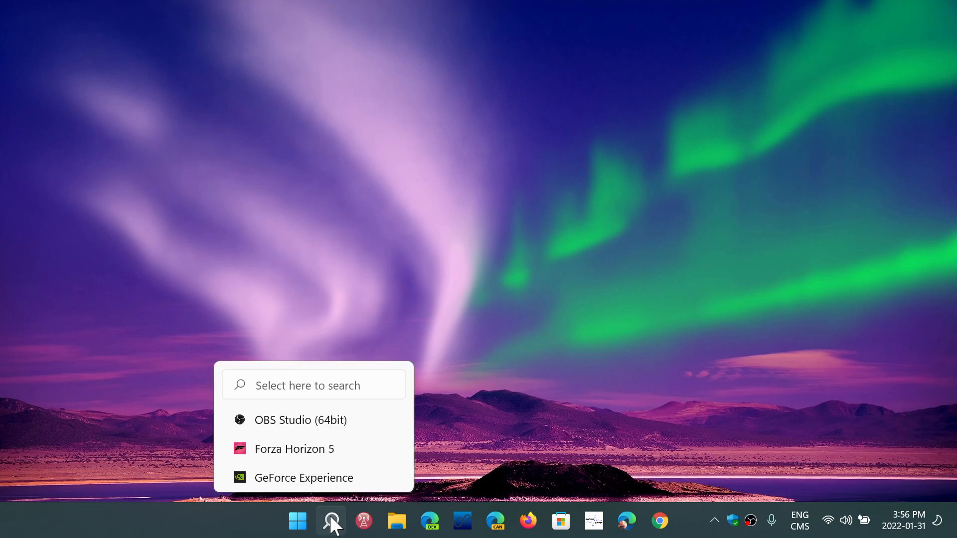
left_click(329, 520)
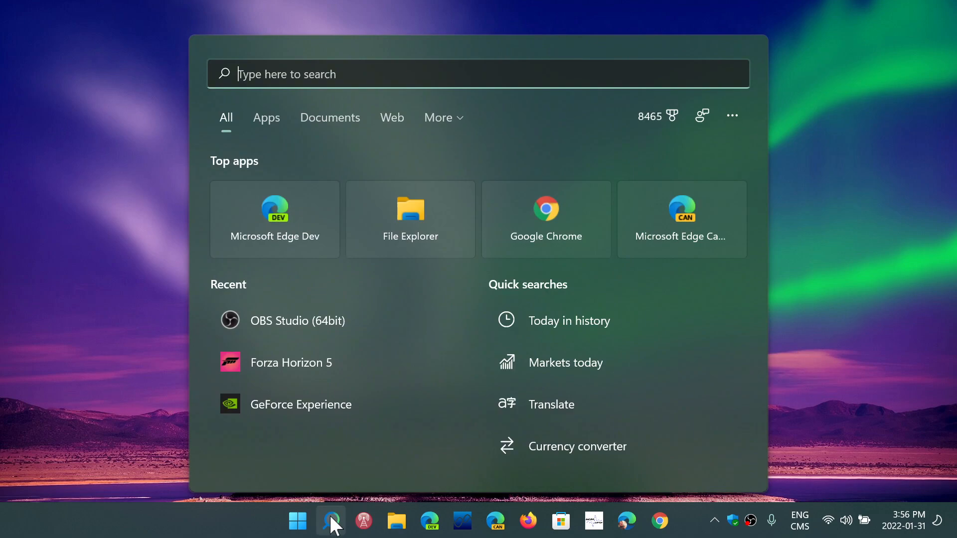
type("t")
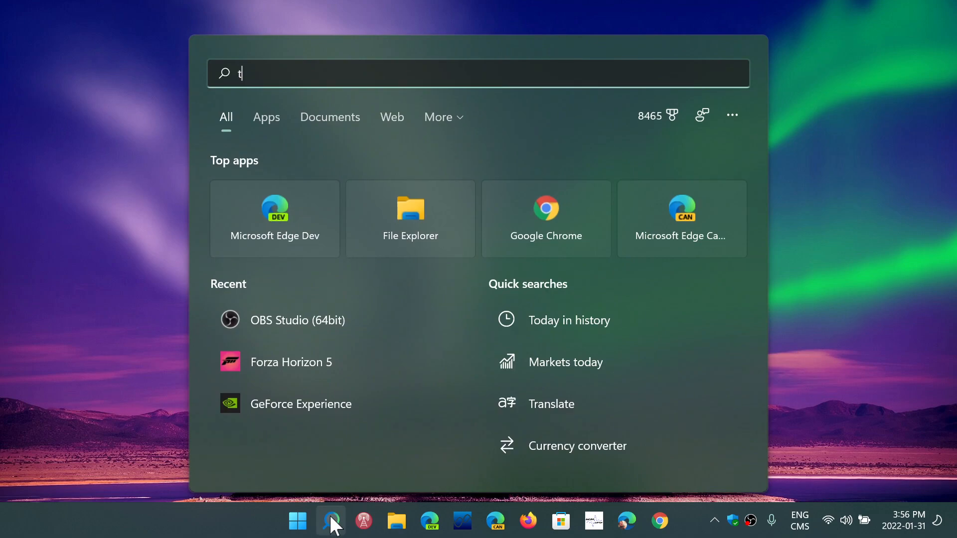
Launch tpm.msc, verify the AMD TPM is ready at spec 2.0, and close the console
type("pm.msc")
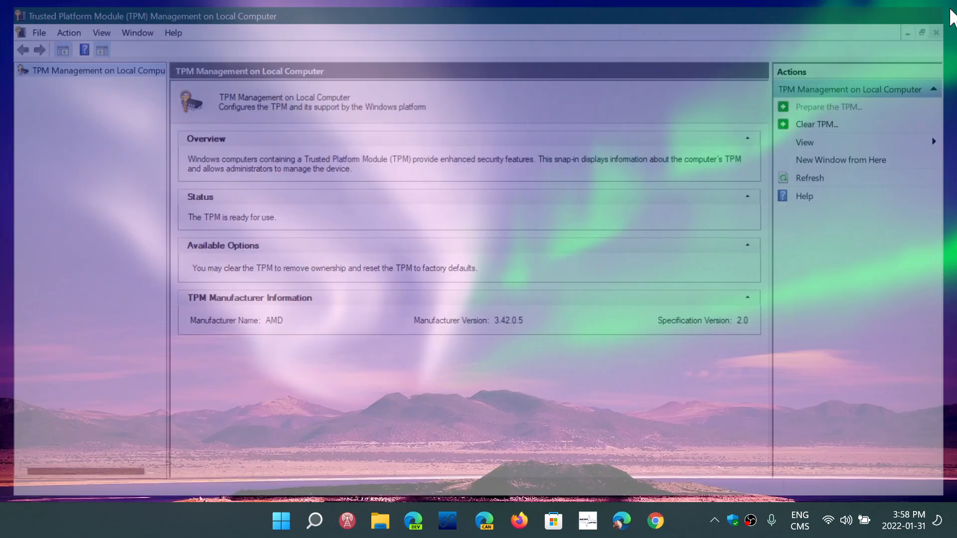
left_click(935, 32)
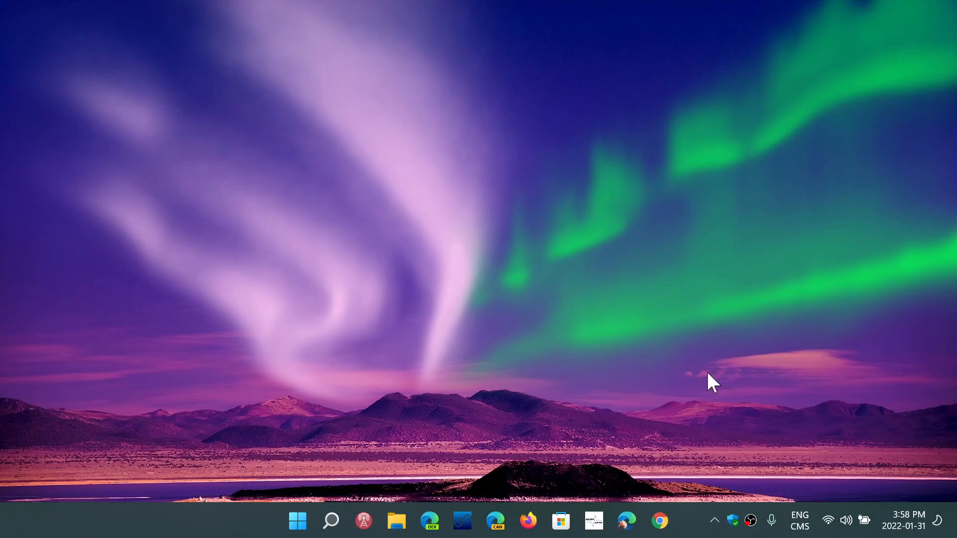